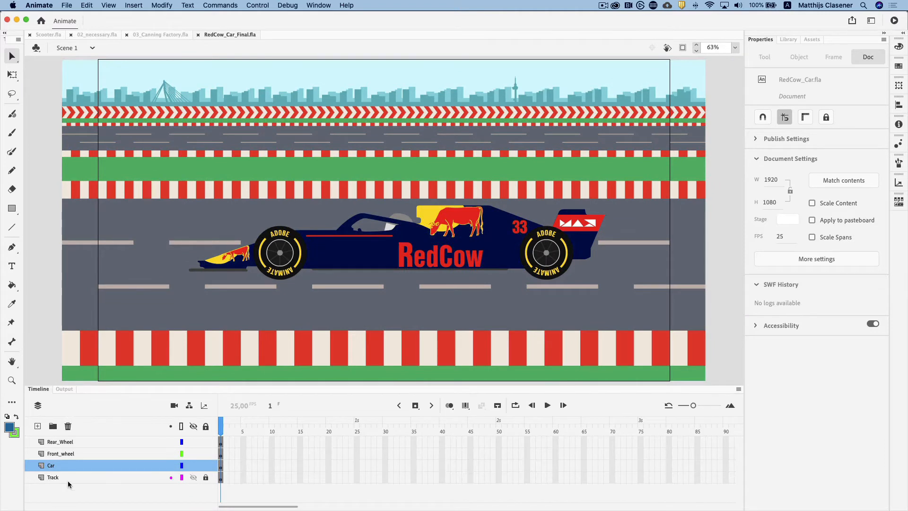
Lock the Track layer and confirm the rear wheel and car body are Graphic symbols.
{"action": "left_click", "coordinate": [206, 478]}
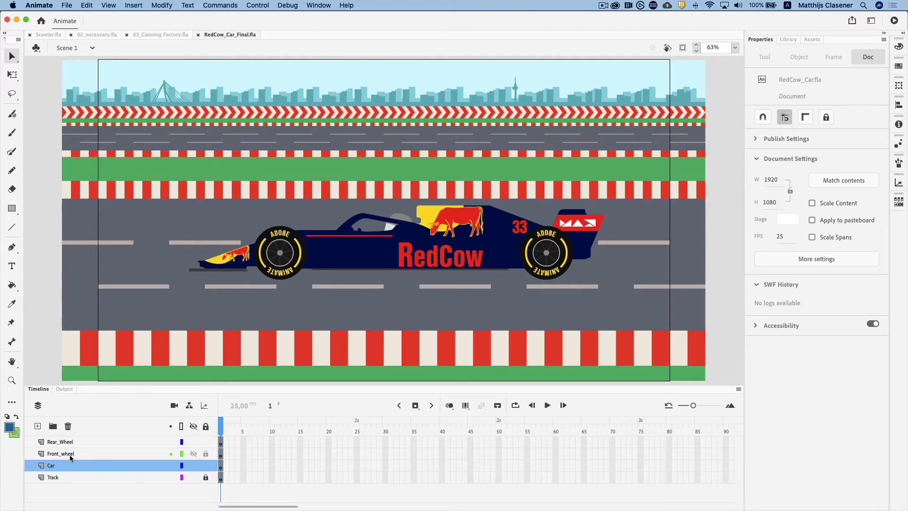
{"action": "left_click", "coordinate": [59, 442]}
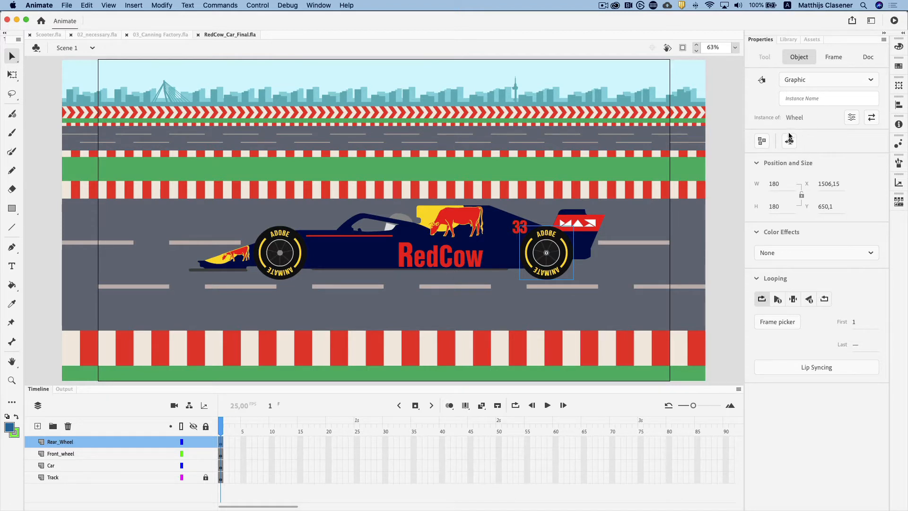
{"action": "mouse_move", "coordinate": [789, 141]}
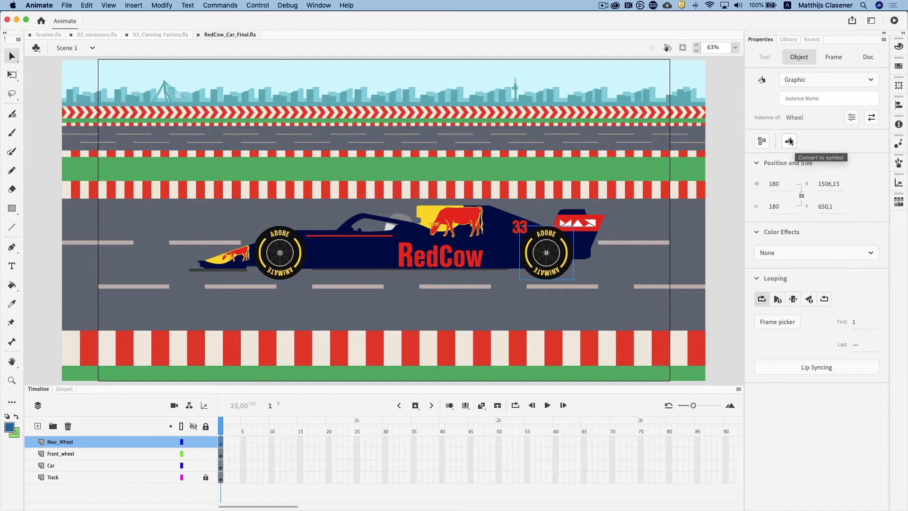
{"action": "mouse_move", "coordinate": [545, 253]}
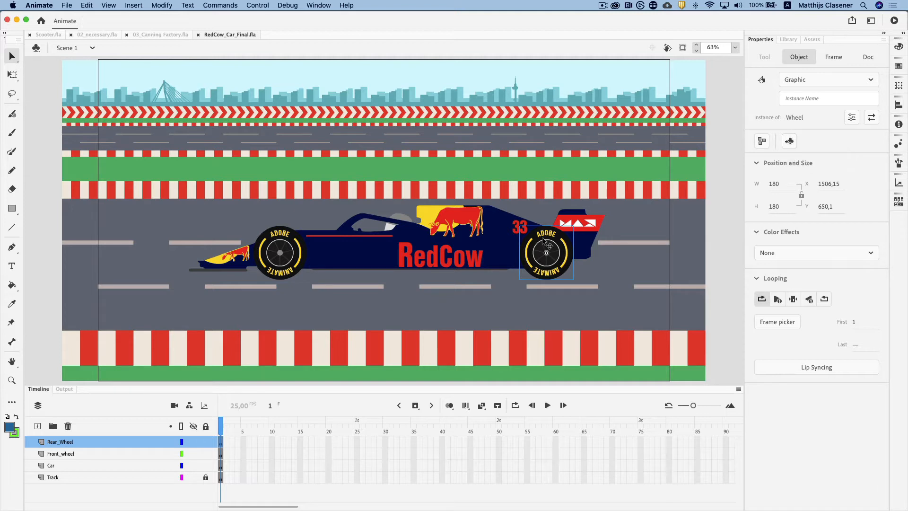
{"action": "left_click", "coordinate": [279, 252]}
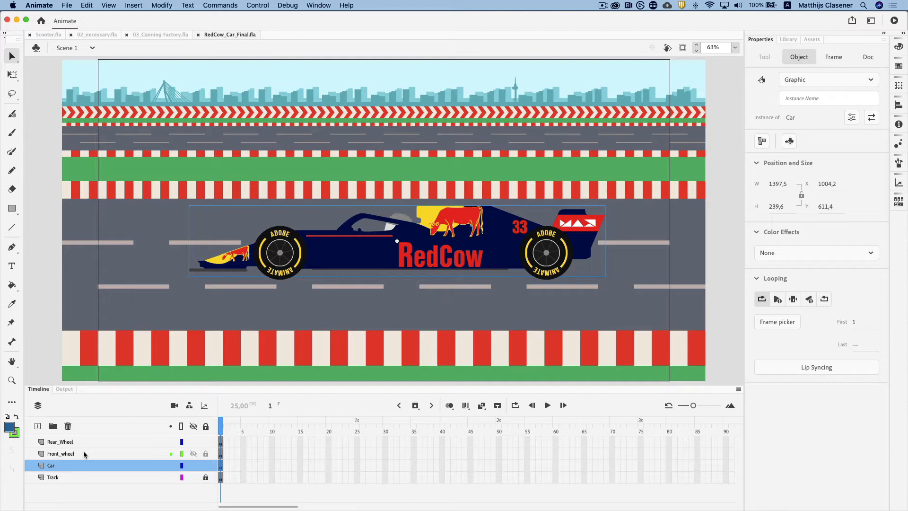
Convert the Rear_Wheel, Front_wheel and Car layers into one symbol named MasterCar.
{"action": "left_click", "coordinate": [61, 454]}
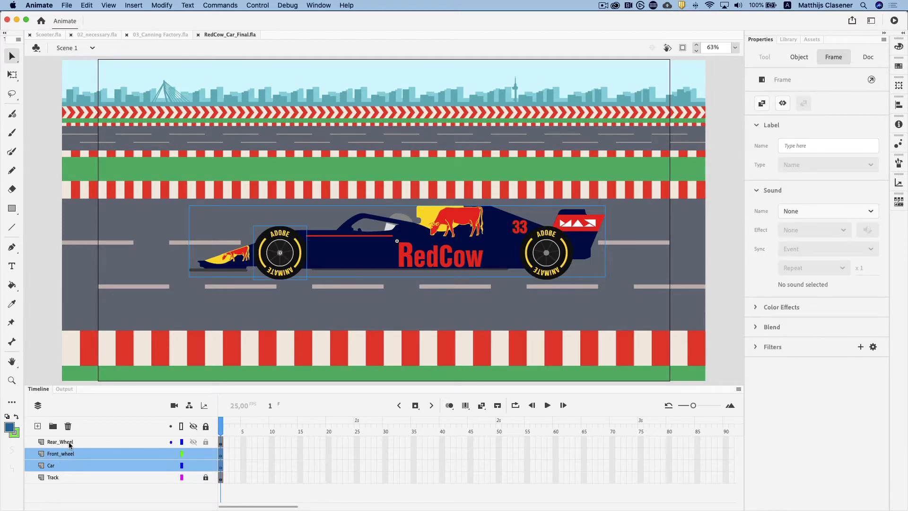
{"action": "left_click", "coordinate": [60, 441]}
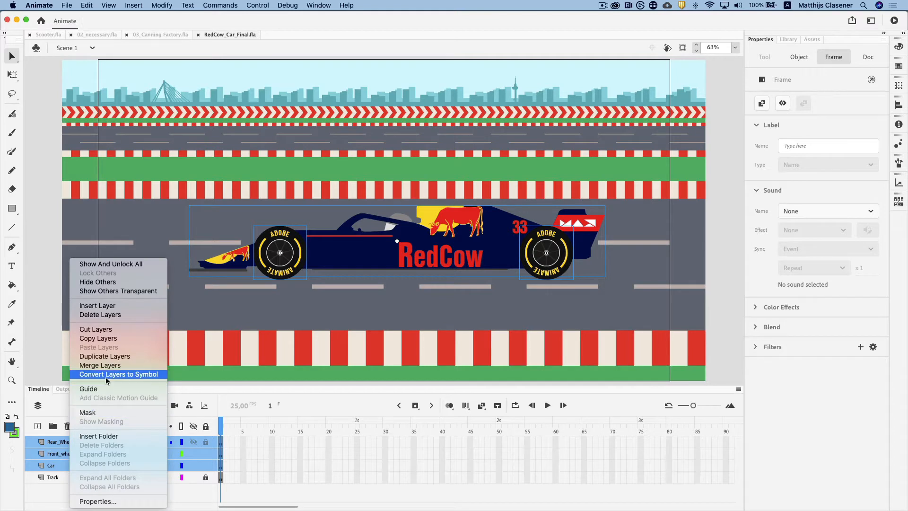
{"action": "left_click", "coordinate": [119, 374]}
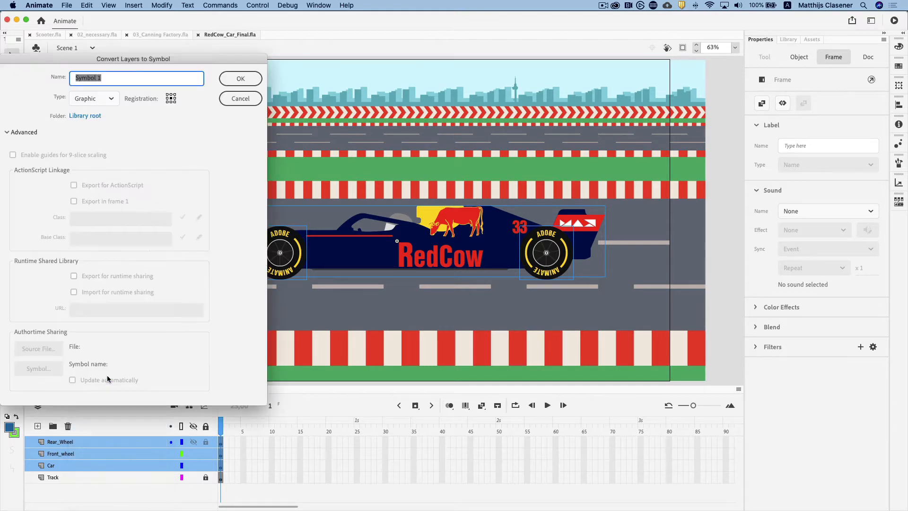
{"action": "type", "text": "Master"}
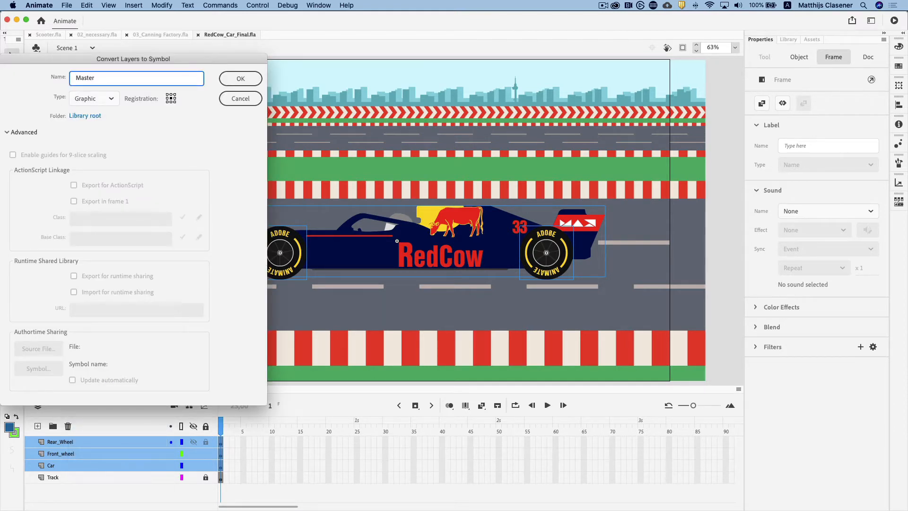
{"action": "type", "text": "Car"}
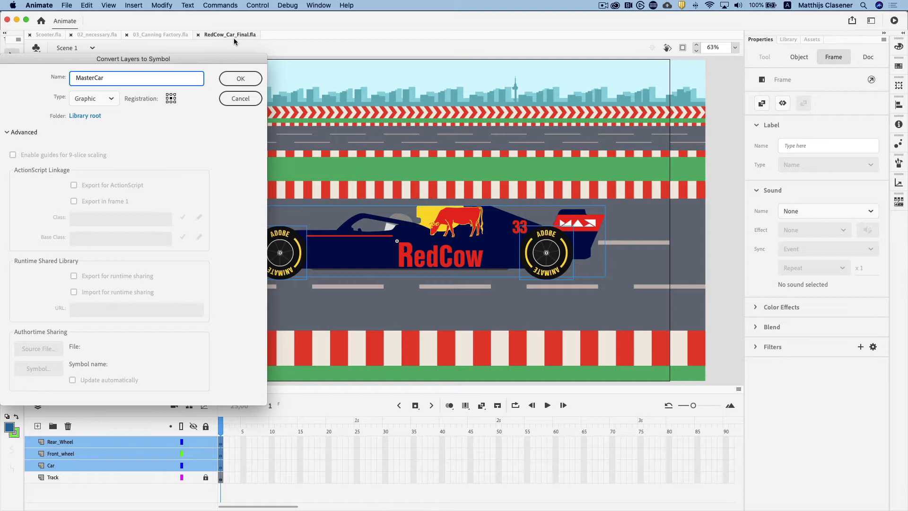
{"action": "left_click", "coordinate": [240, 78]}
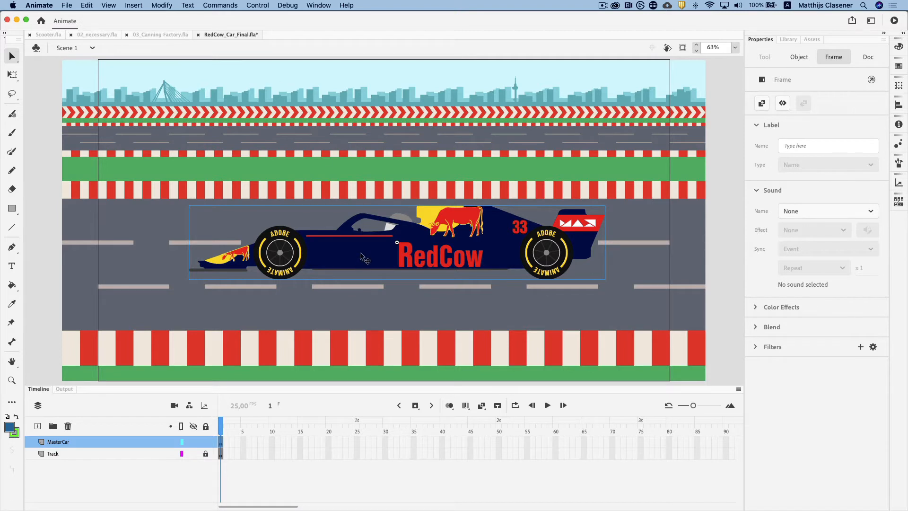
Enter the MasterCar symbol and give the front wheel a 25-frame motion tween.
{"action": "double_click", "coordinate": [359, 243]}
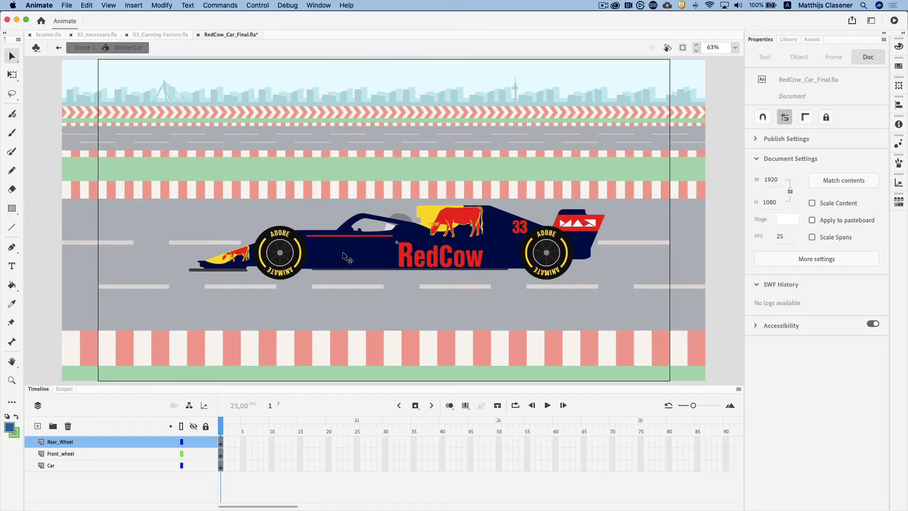
{"action": "left_click", "coordinate": [280, 252]}
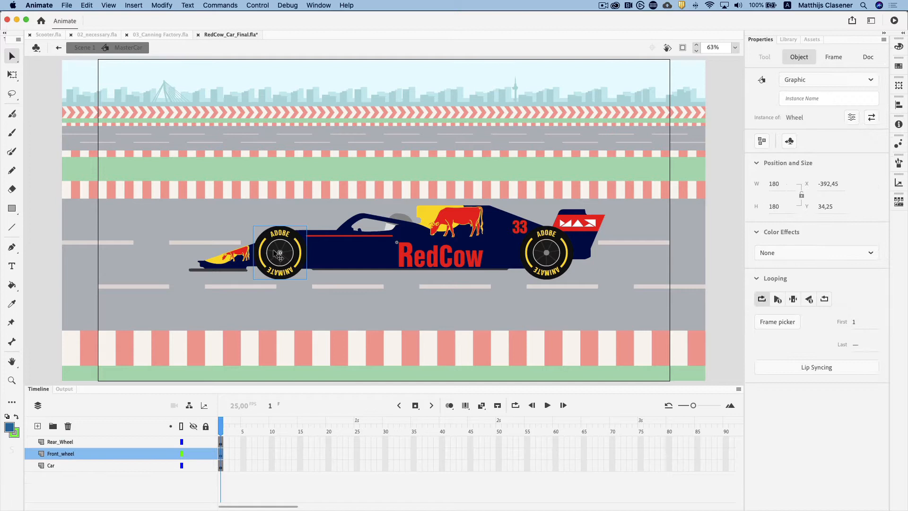
{"action": "mouse_move", "coordinate": [68, 467]}
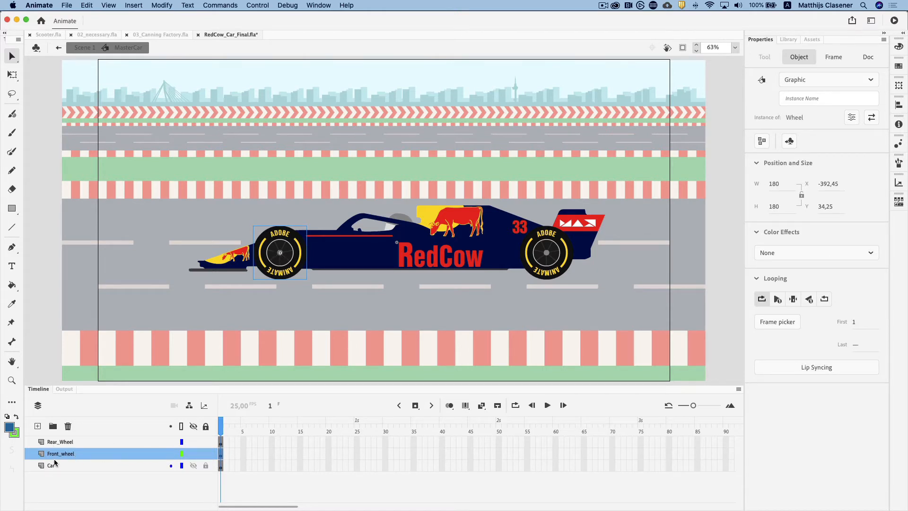
{"action": "right_click", "coordinate": [279, 253]}
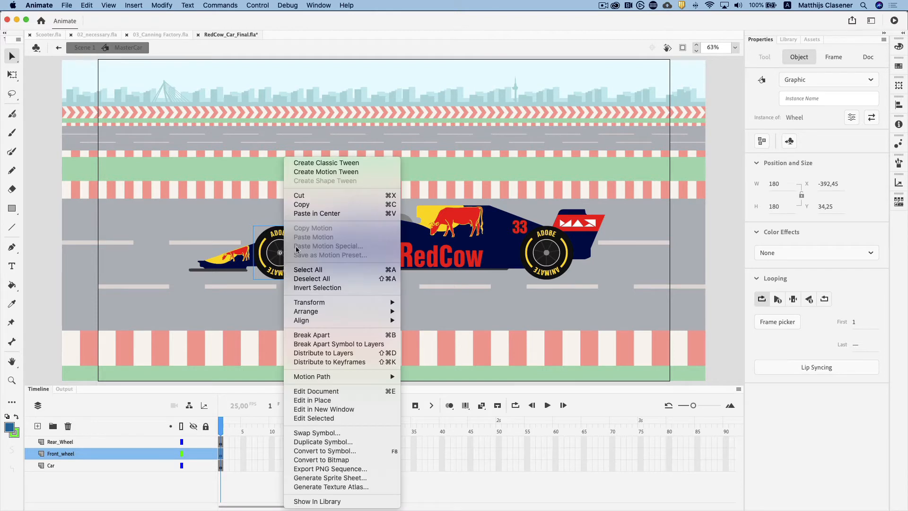
{"action": "left_click", "coordinate": [326, 172]}
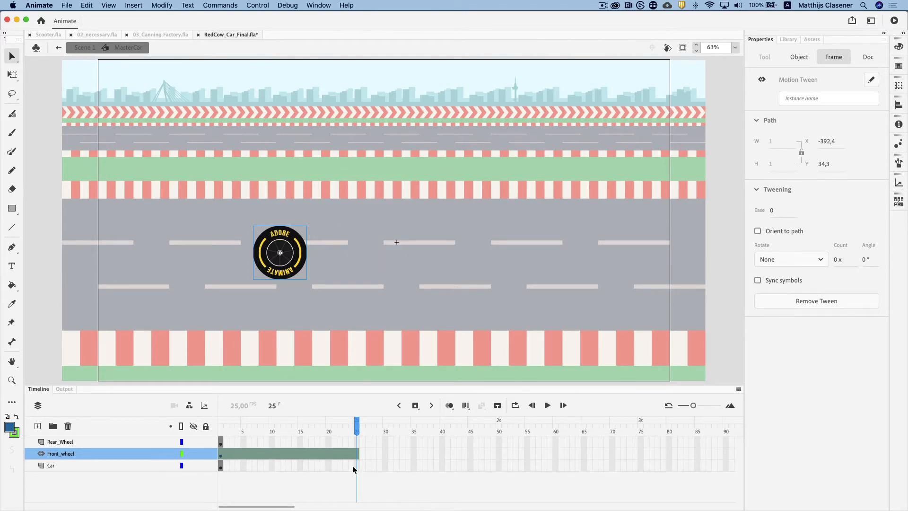
Extend the Car layer's frames to frame 25.
{"action": "left_click", "coordinate": [51, 465]}
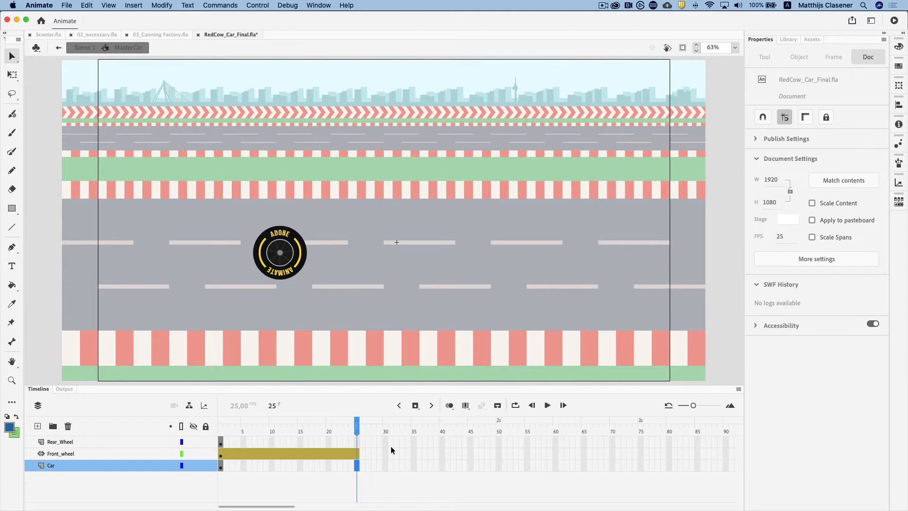
{"action": "left_click", "coordinate": [415, 405]}
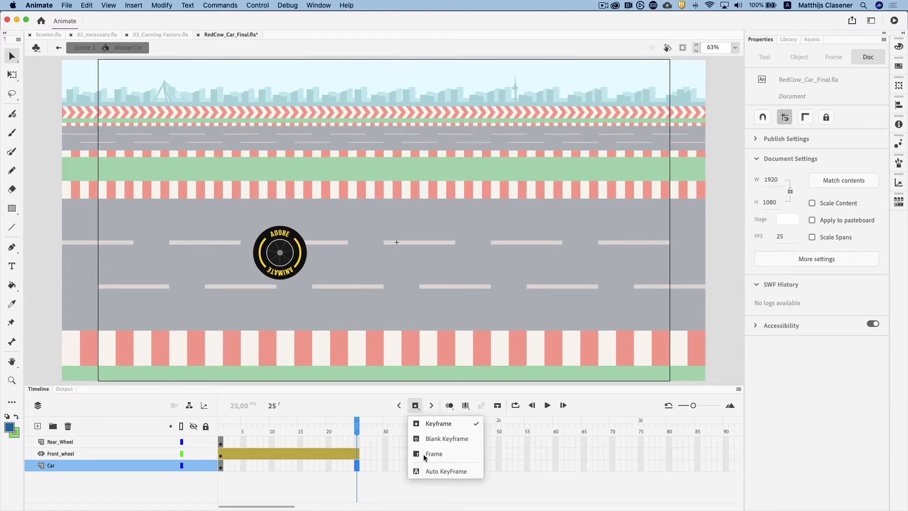
{"action": "left_click", "coordinate": [434, 454]}
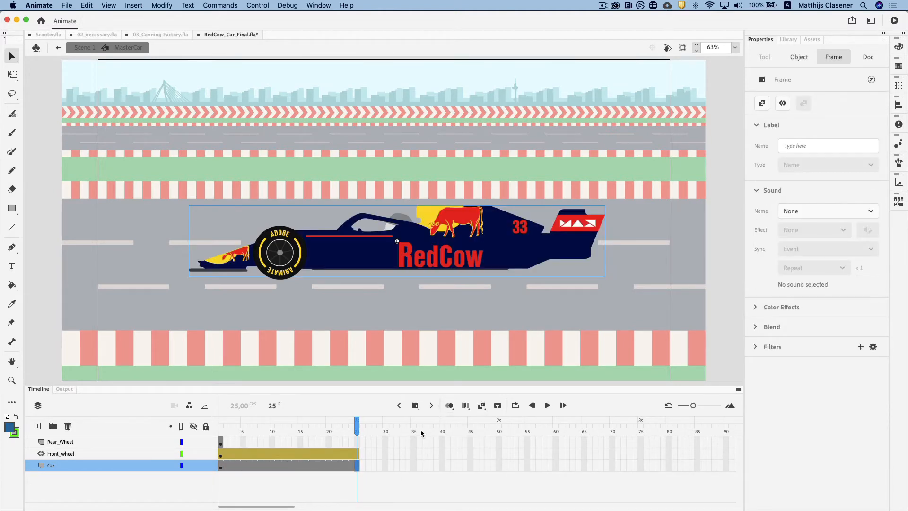
{"action": "left_click", "coordinate": [237, 423]}
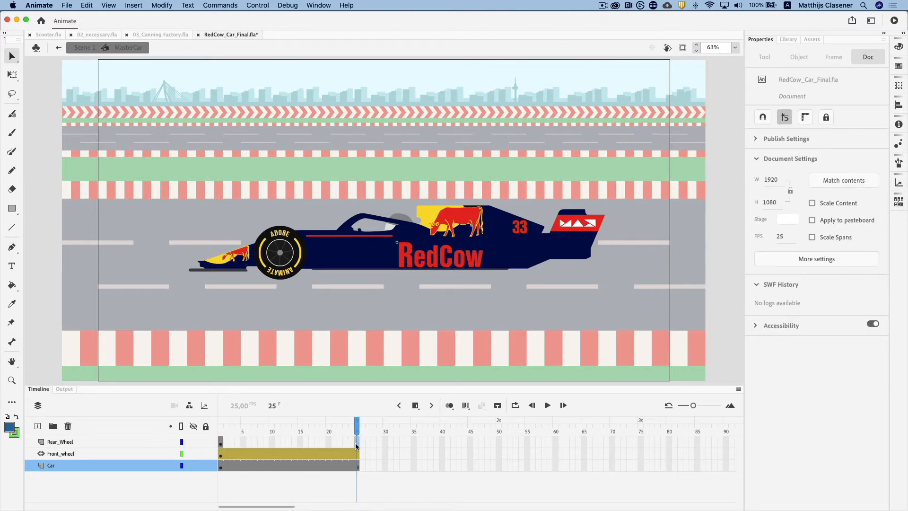
Extend the rear wheel to frame 25 and give it a motion tween.
{"action": "right_click", "coordinate": [356, 440]}
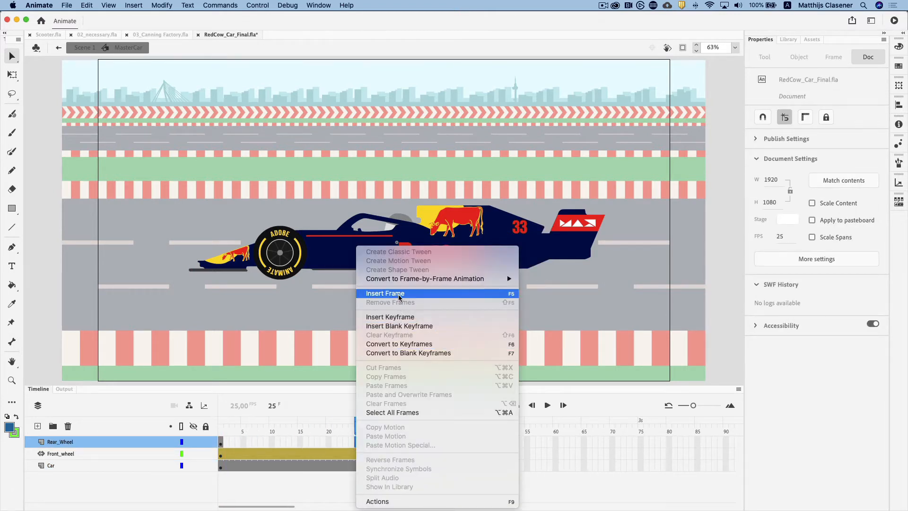
{"action": "left_click", "coordinate": [385, 294]}
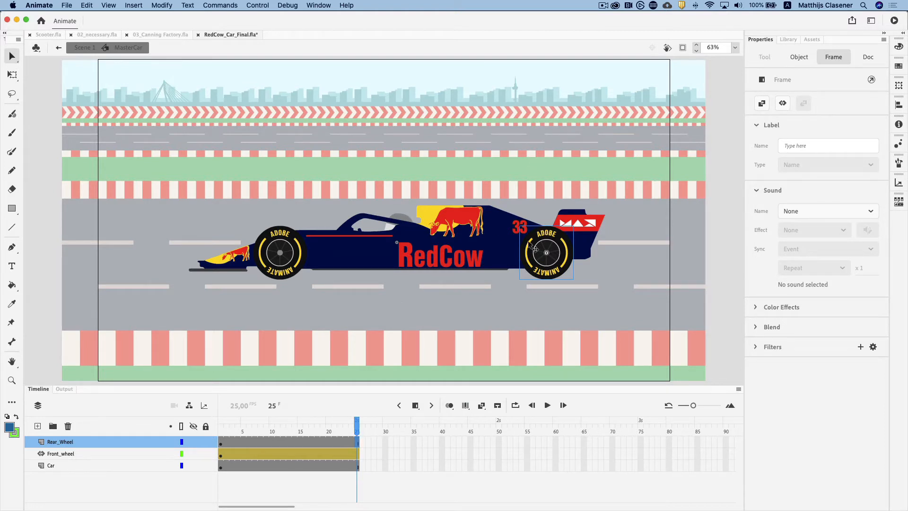
{"action": "right_click", "coordinate": [546, 252]}
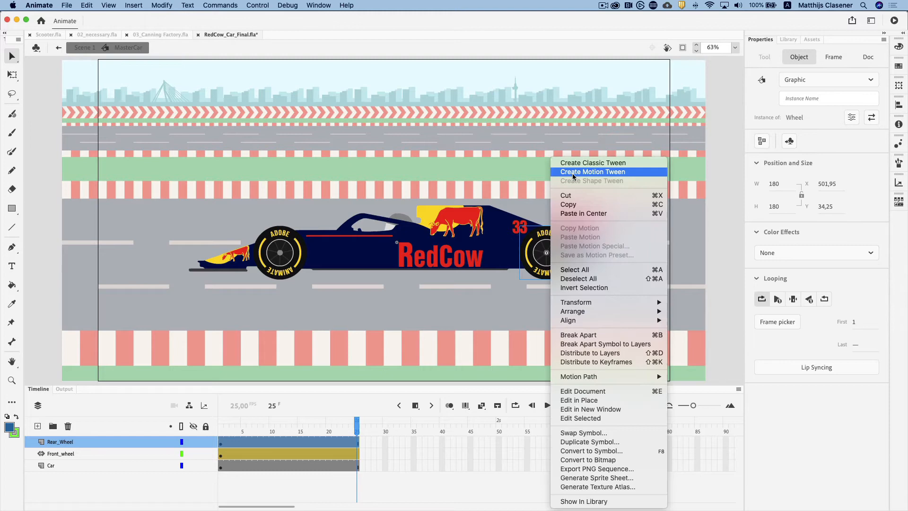
{"action": "left_click", "coordinate": [592, 171]}
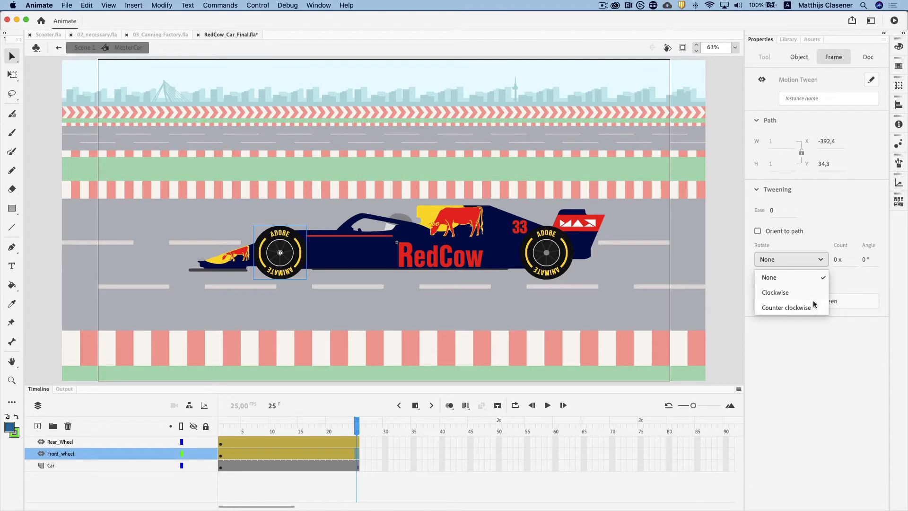
{"action": "mouse_move", "coordinate": [813, 310]}
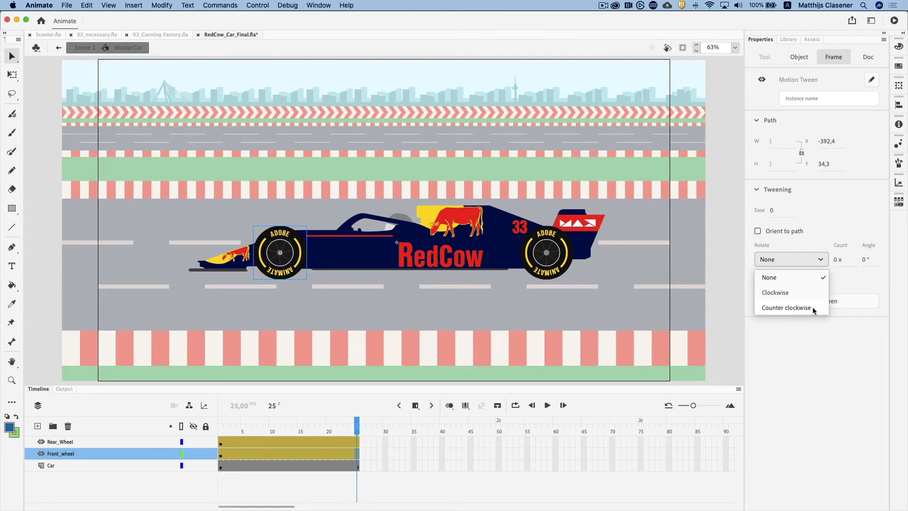
Set the front and rear wheel tweens to rotate counter-clockwise, 2 turns.
{"action": "left_click", "coordinate": [786, 307]}
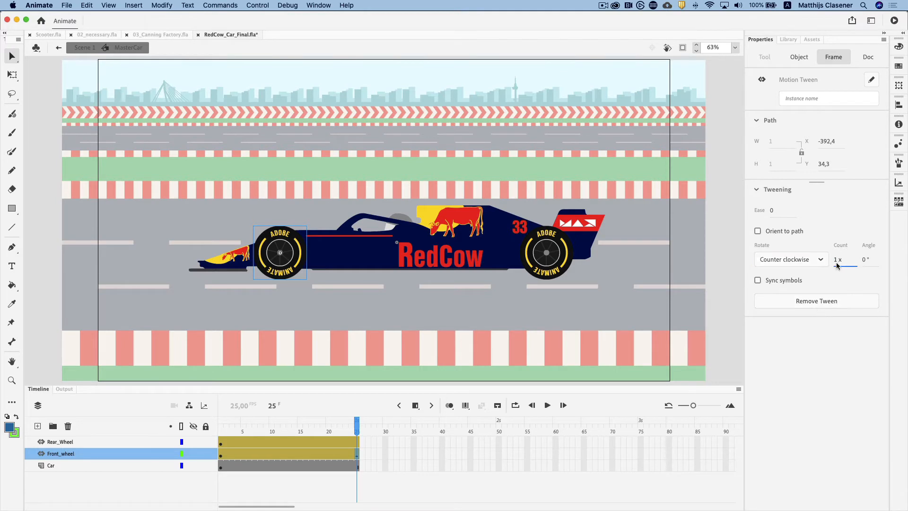
{"action": "left_click", "coordinate": [844, 259]}
{"action": "type", "text": "2"}
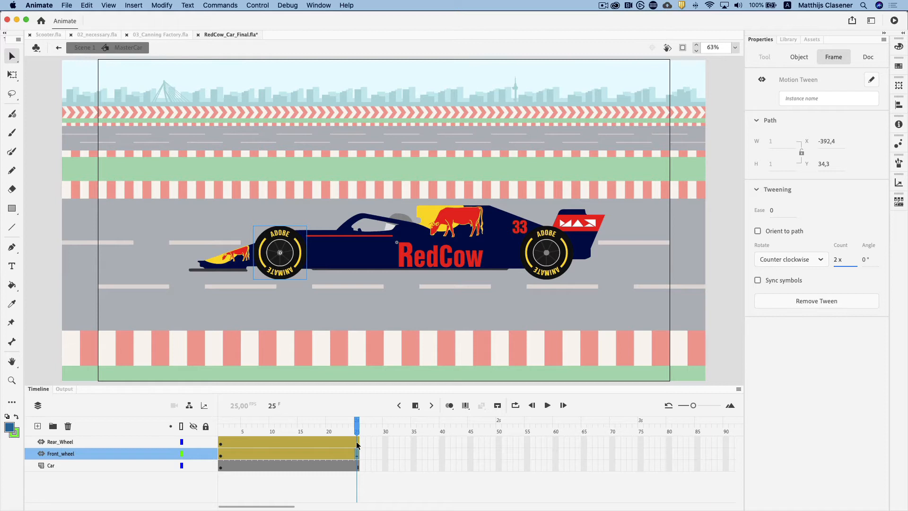
{"action": "left_click", "coordinate": [790, 259]}
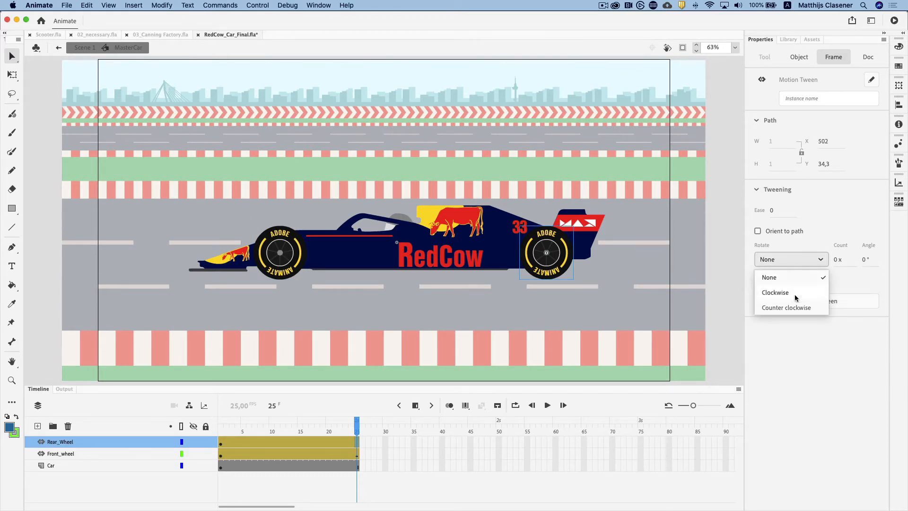
{"action": "left_click", "coordinate": [787, 308]}
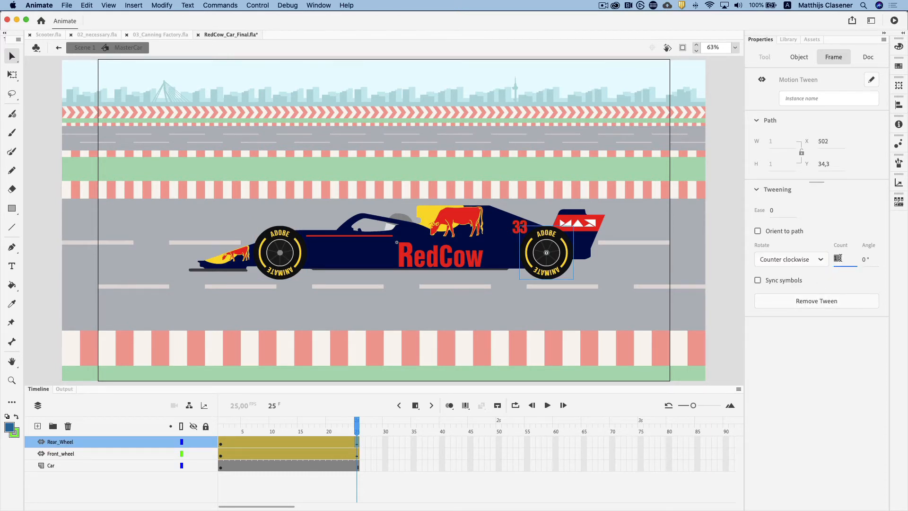
{"action": "type", "text": "2"}
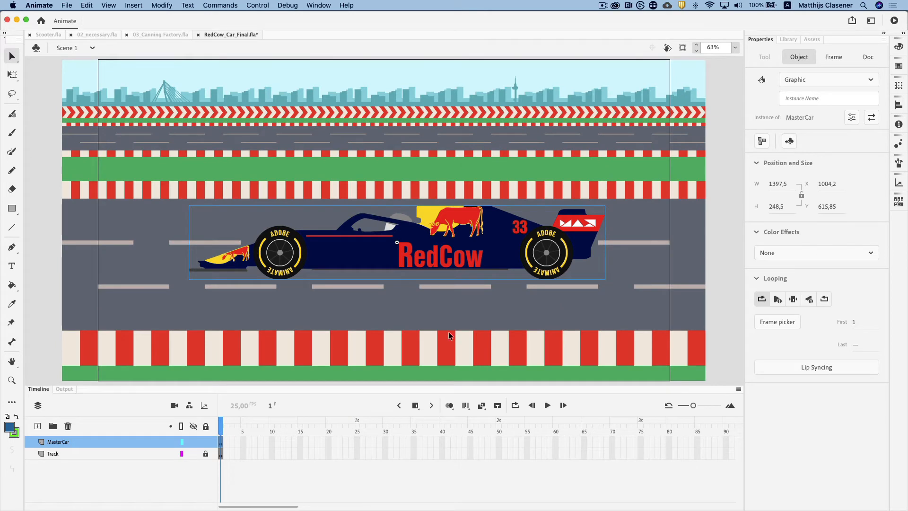
{"action": "mouse_move", "coordinate": [402, 444]}
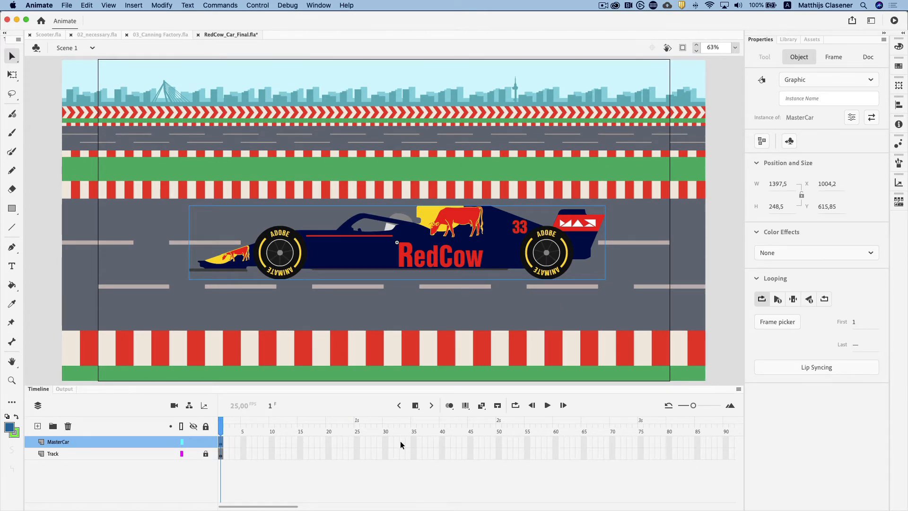
Extend both Scene 1 layers to frame 25, scrub to check wheel rotation, then return to frame 1.
{"action": "left_click", "coordinate": [357, 441]}
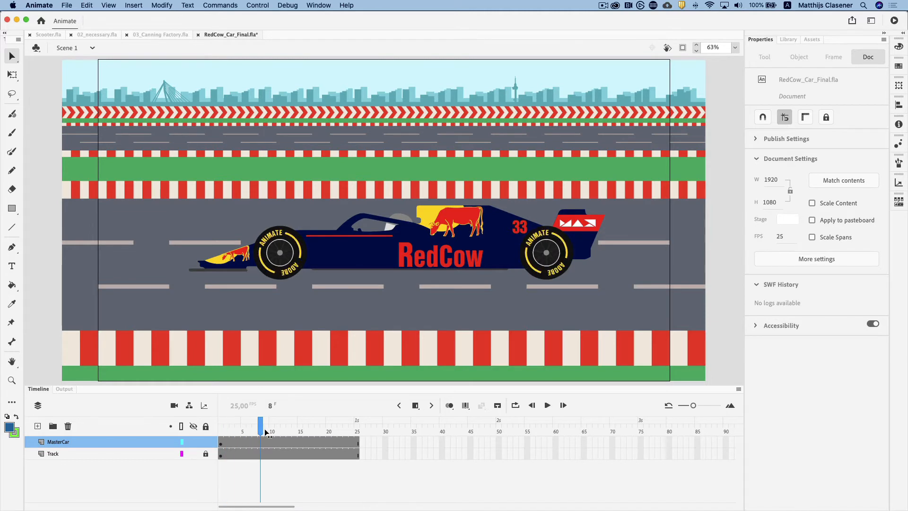
{"action": "left_click_drag", "start_coordinate": [261, 424], "coordinate": [340, 423]}
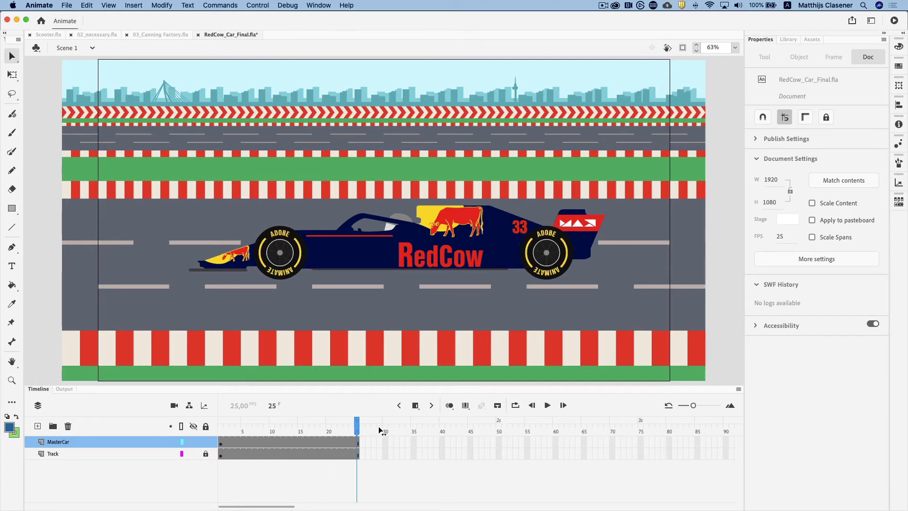
{"action": "left_click", "coordinate": [220, 425]}
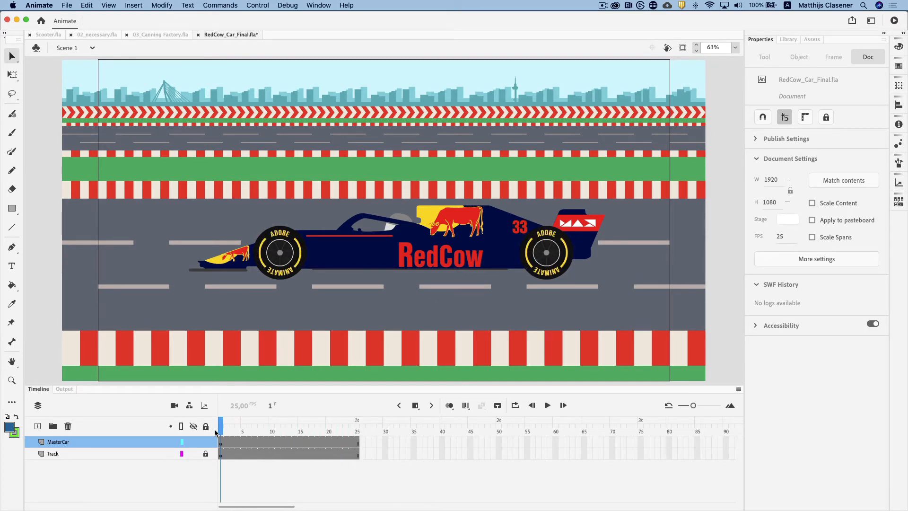
{"action": "left_click", "coordinate": [397, 243]}
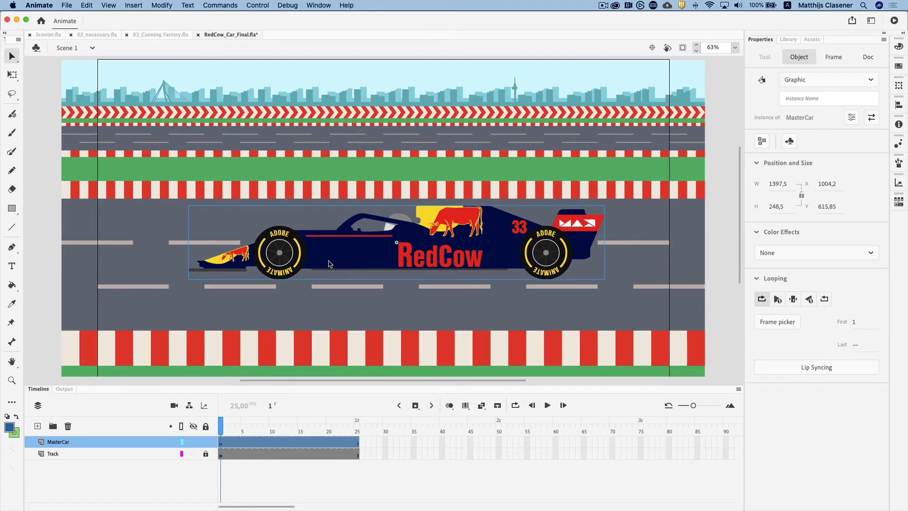
Add a motion tween to MasterCar and set its starting X to 2970.
{"action": "right_click", "coordinate": [329, 263]}
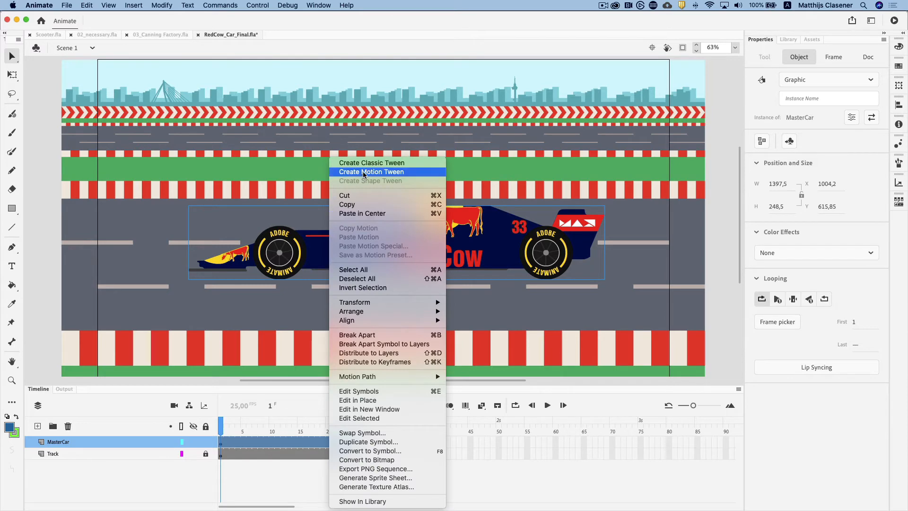
{"action": "left_click", "coordinate": [372, 171]}
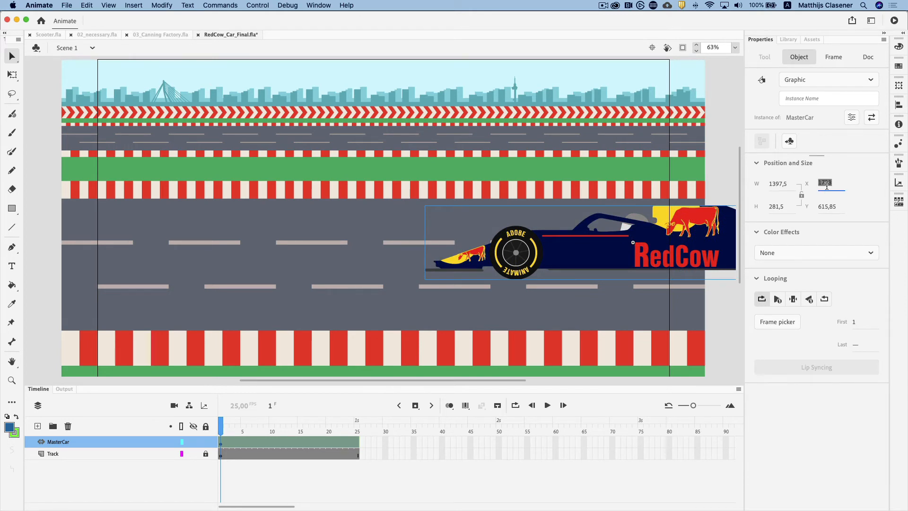
{"action": "type", "text": "2970"}
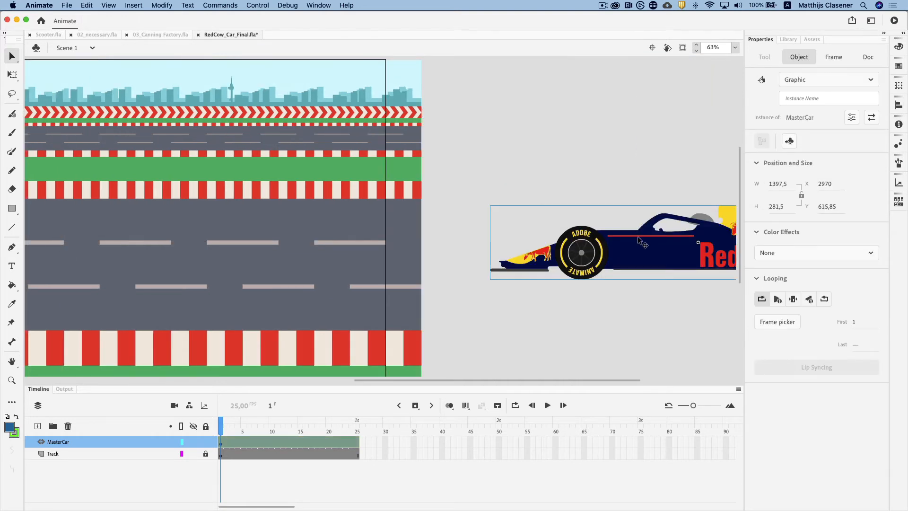
{"action": "left_click", "coordinate": [341, 420]}
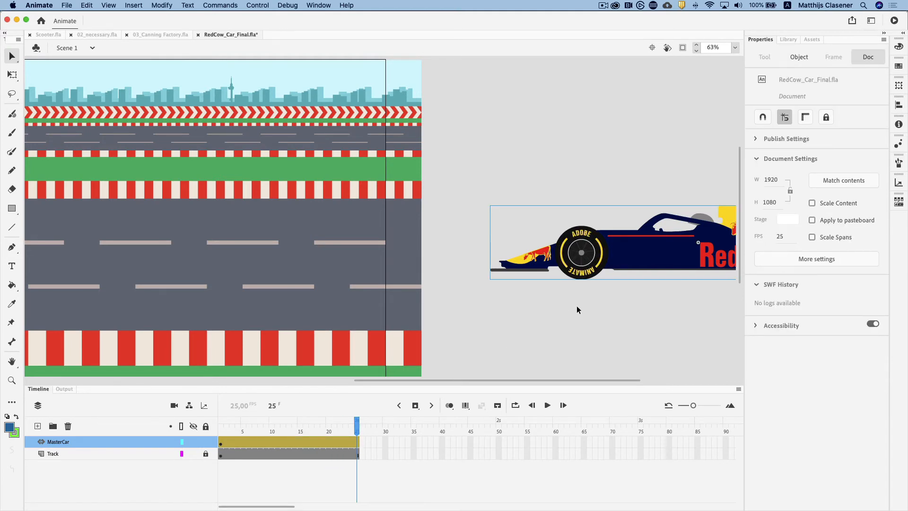
{"action": "mouse_move", "coordinate": [156, 237]}
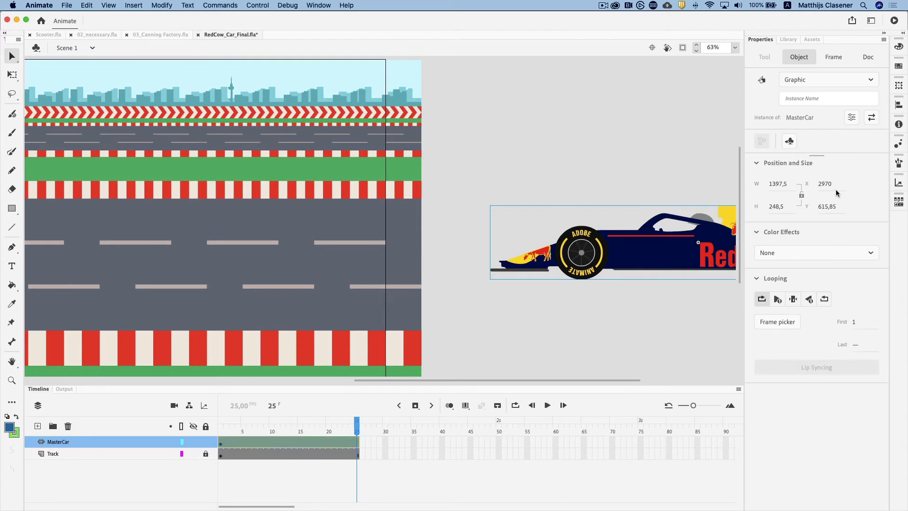
At frame 25, set the car's X to 2970-2260 so its path crosses the track.
{"action": "left_click", "coordinate": [825, 183]}
{"action": "type", "text": "-"}
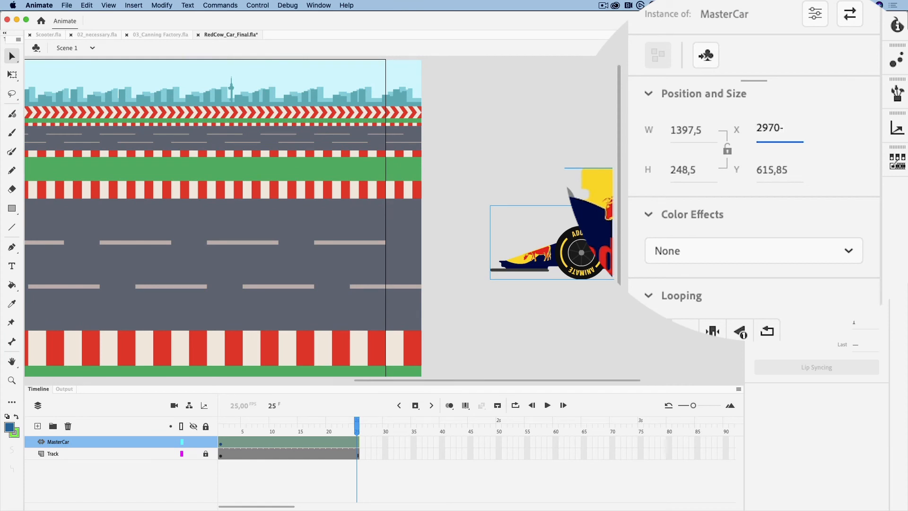
{"action": "type", "text": "226"}
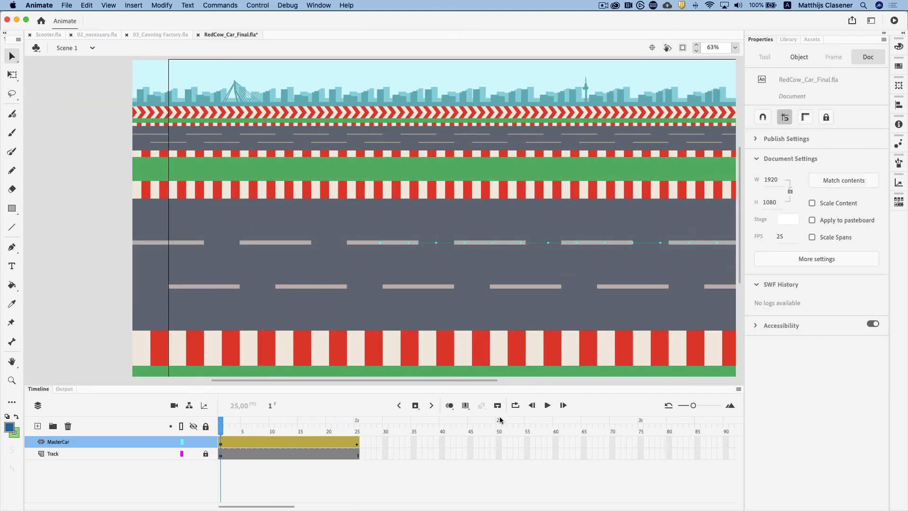
Scrub to preview the car tween, then drag its end from frame 25 to 75.
{"action": "left_click", "coordinate": [547, 405]}
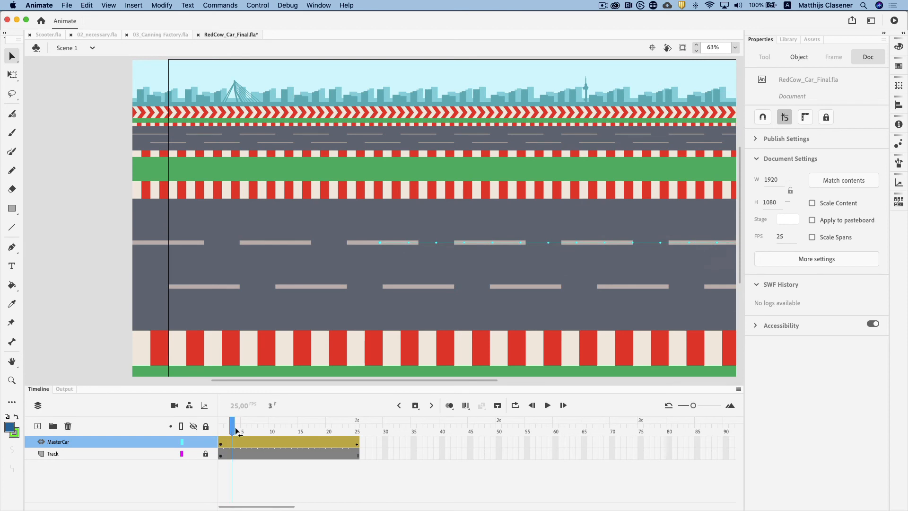
{"action": "left_click_drag", "start_coordinate": [234, 424], "coordinate": [300, 424]}
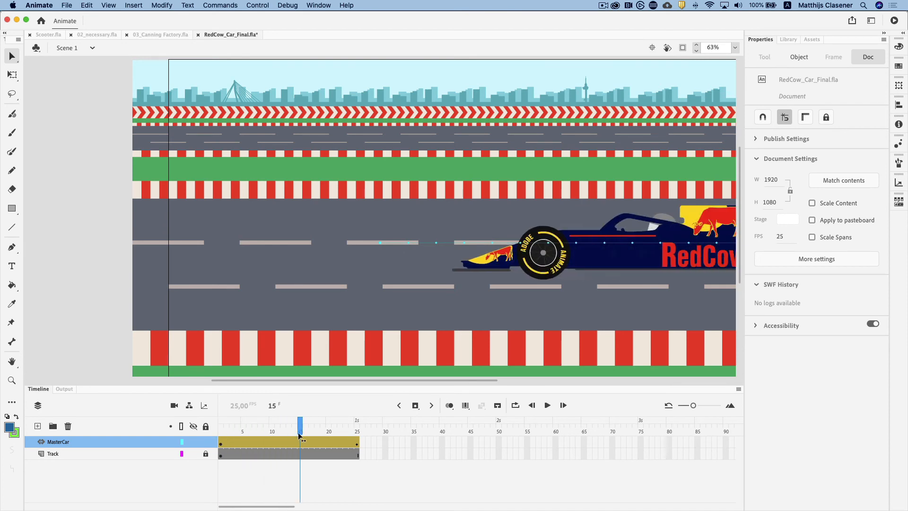
{"action": "left_click_drag", "start_coordinate": [300, 423], "coordinate": [329, 422]}
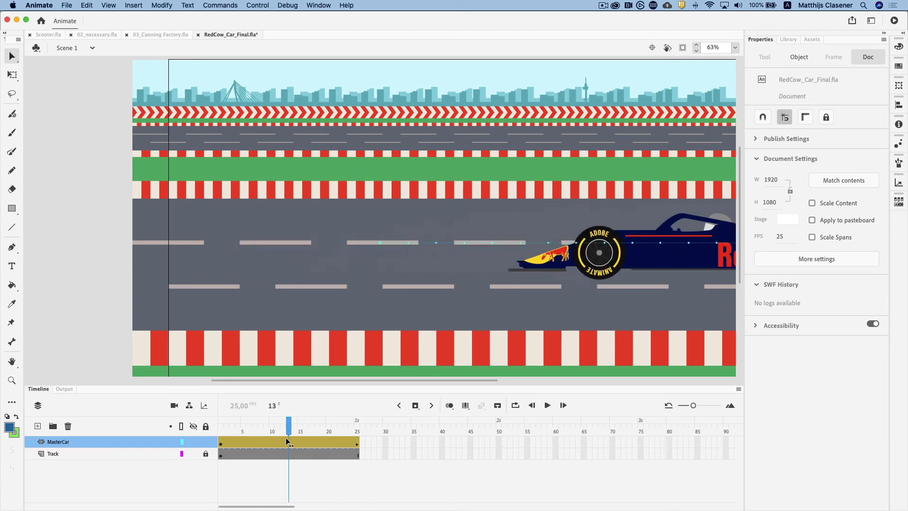
{"action": "left_click", "coordinate": [221, 425]}
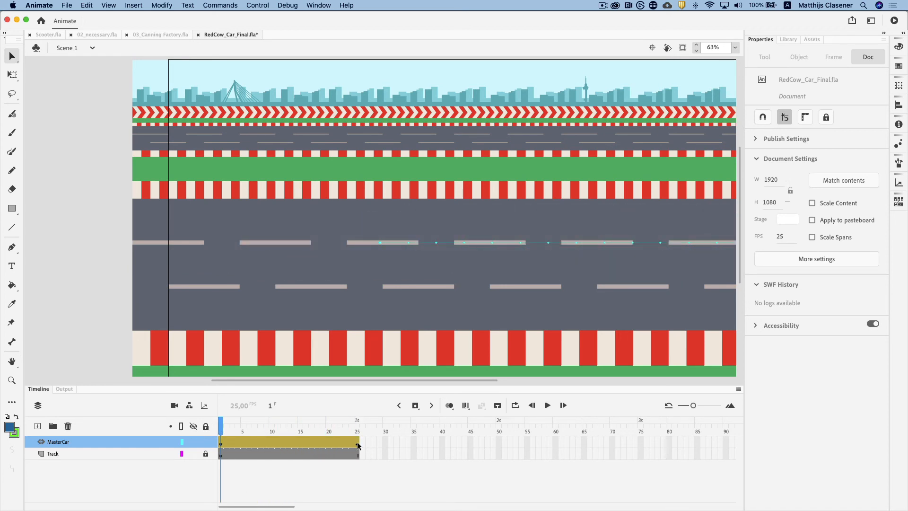
{"action": "left_click_drag", "start_coordinate": [358, 446], "coordinate": [630, 445]}
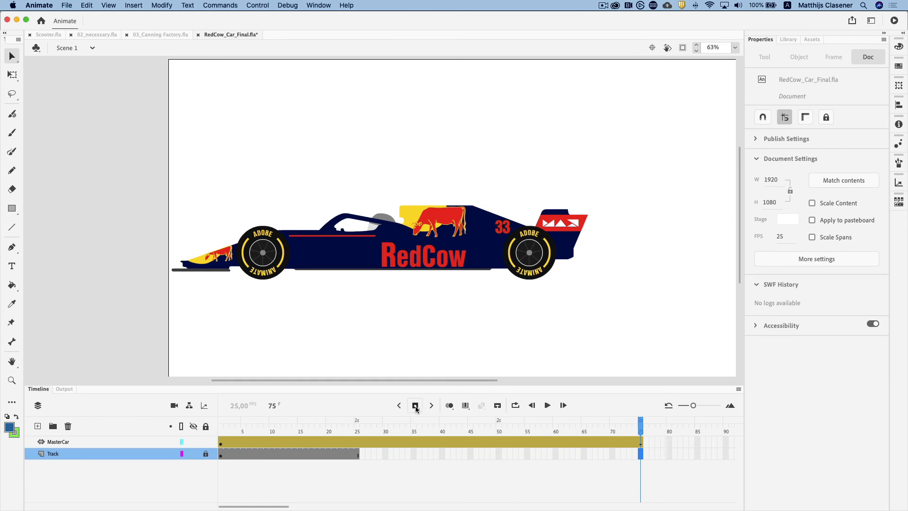
Insert frames on the Track layer up to frame 75.
{"action": "left_click", "coordinate": [415, 405]}
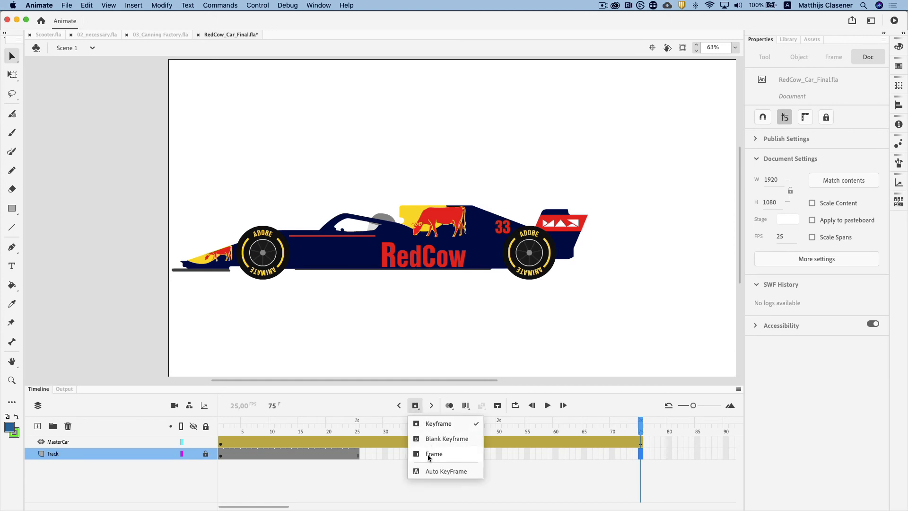
{"action": "left_click", "coordinate": [434, 454]}
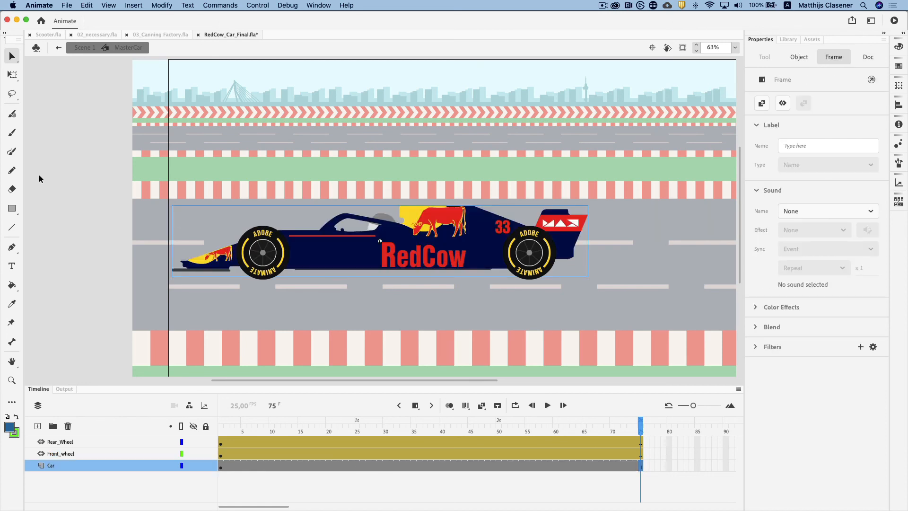
{"action": "mouse_move", "coordinate": [57, 178]}
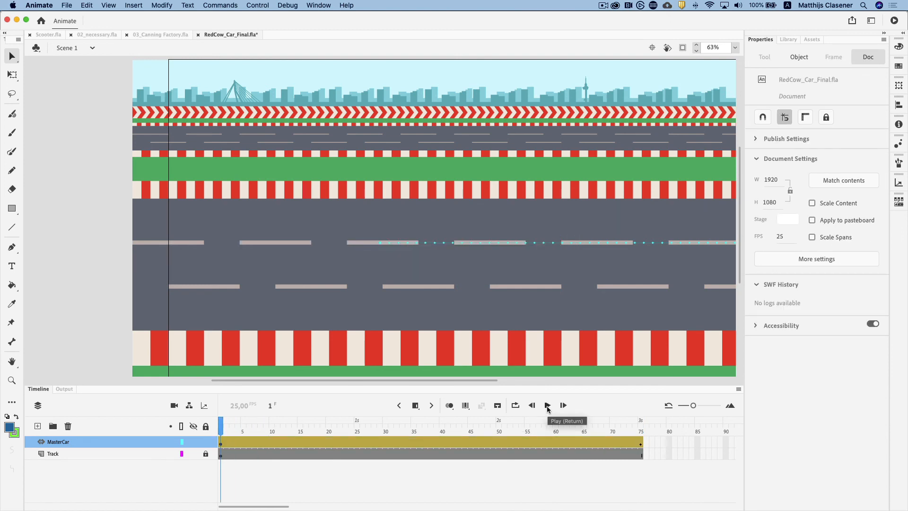
Play the race animation in Scene 1 so the car crosses the track to frame 75.
{"action": "left_click", "coordinate": [547, 405]}
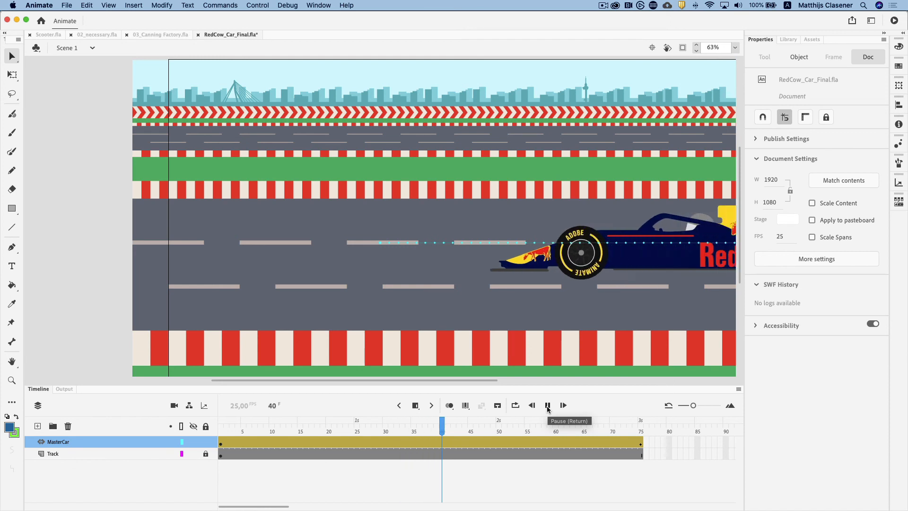
{"action": "left_click", "coordinate": [547, 405]}
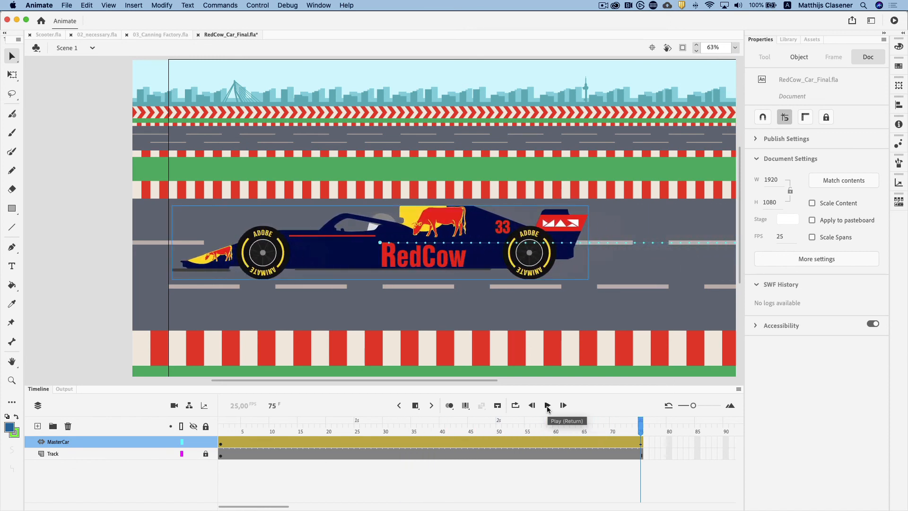